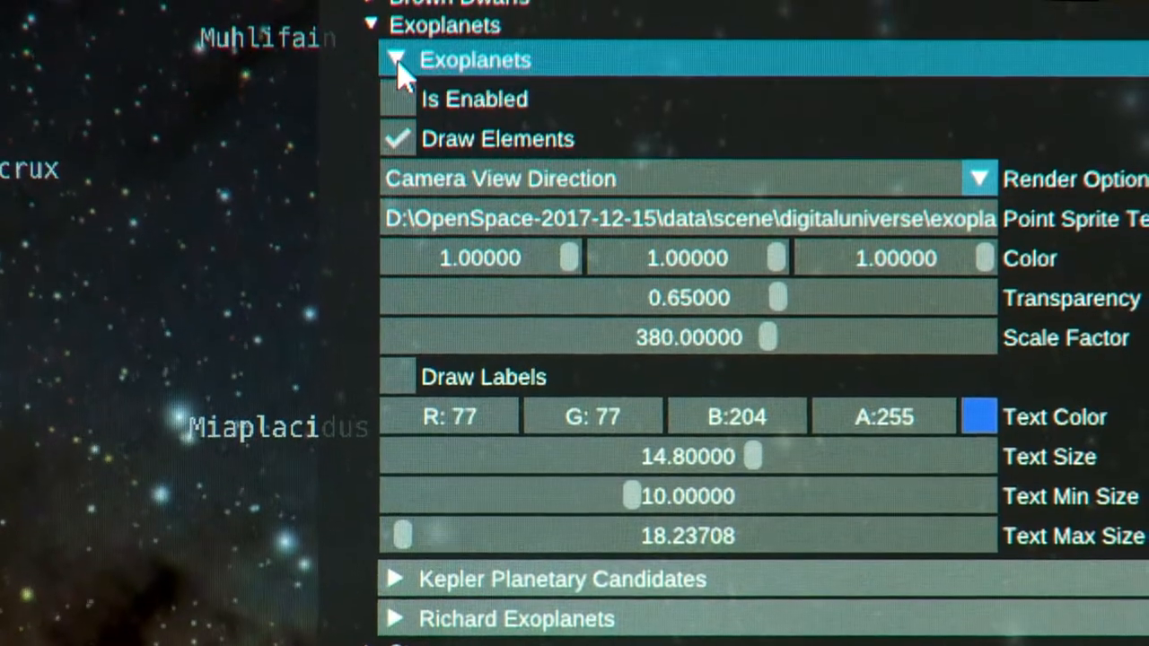
Step: Collapse the Exoplanets layer's properties and then the Exoplanets category in the Milky Way tree
left_click(398, 59)
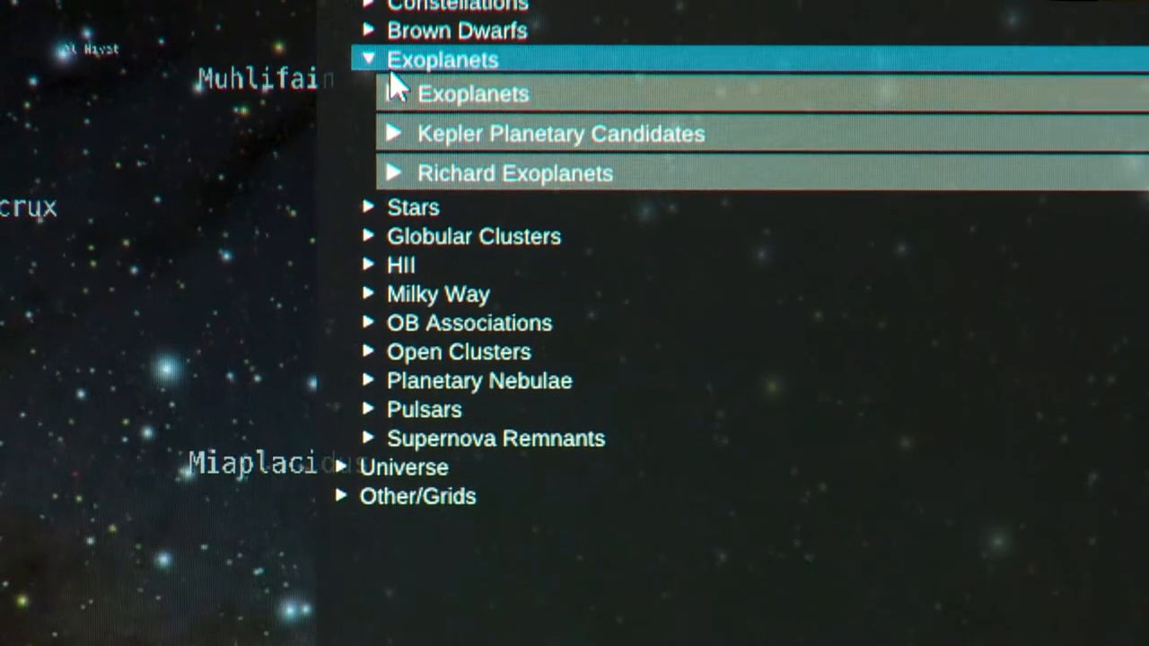
left_click(368, 59)
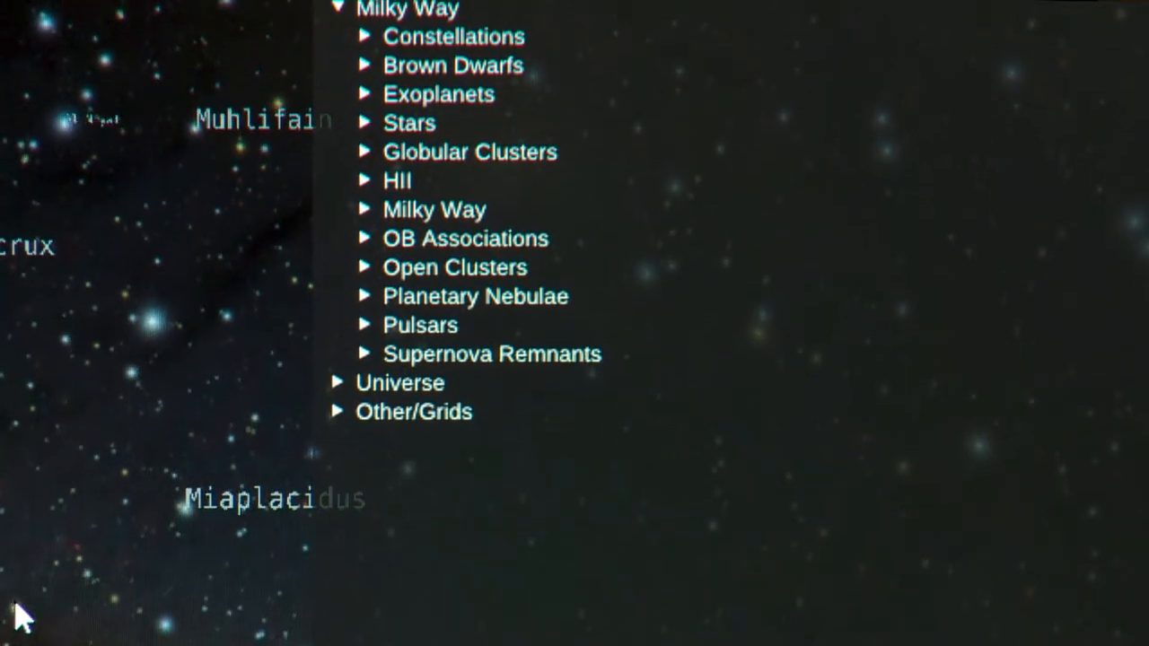